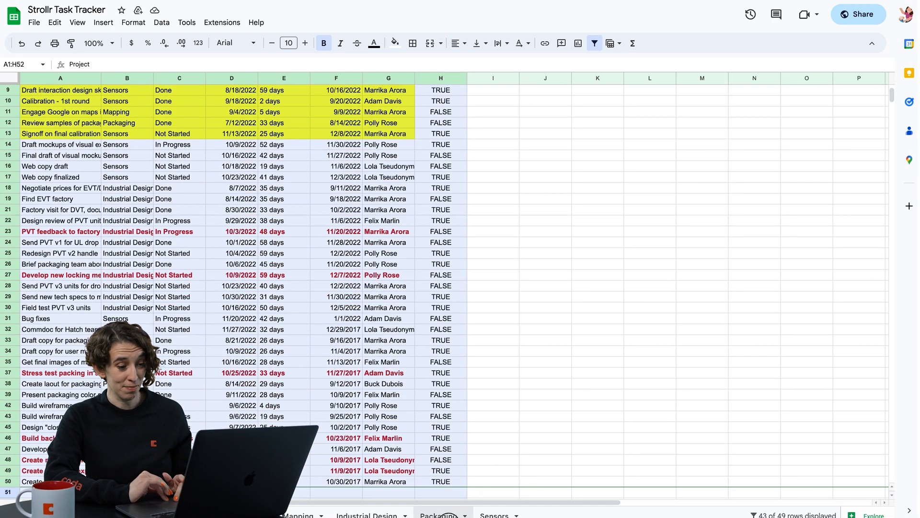
Extend the sheet selection from A1 down to the final Strollr task row for copying
scroll("down", 3)
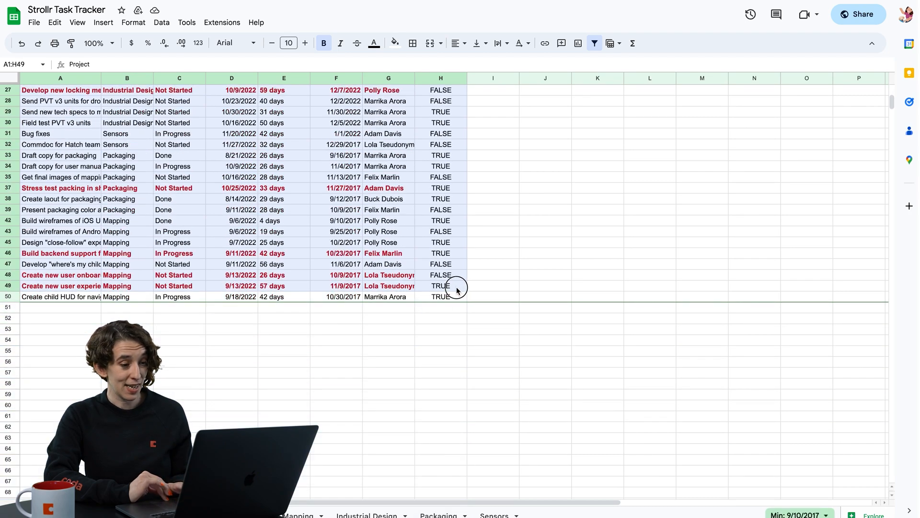
left_click(456, 289)
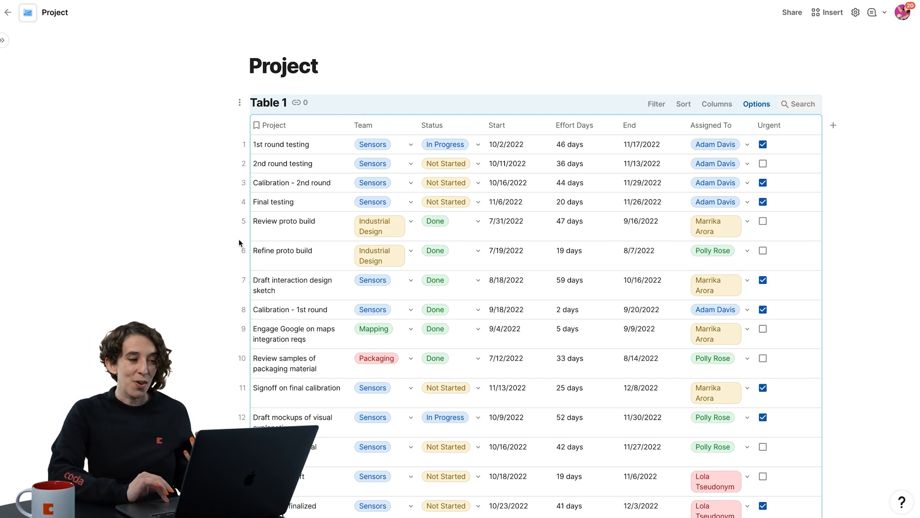
left_click(284, 220)
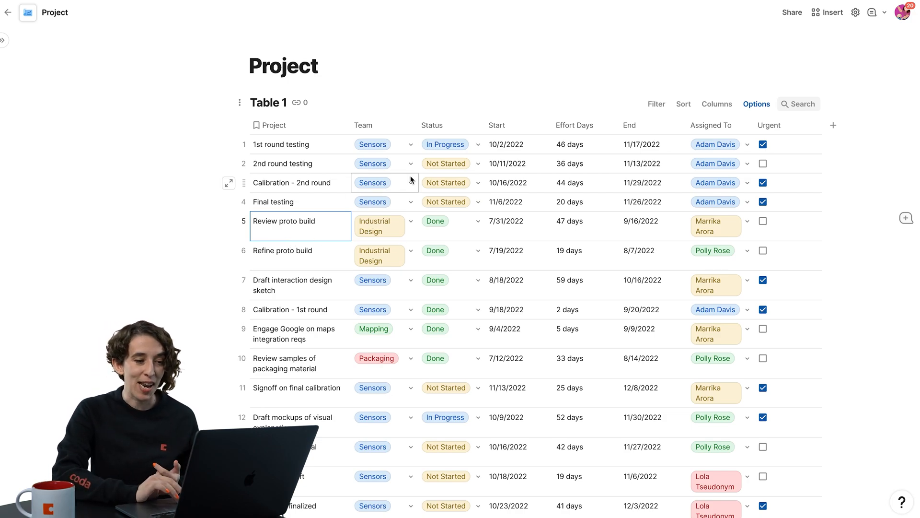
left_click(383, 182)
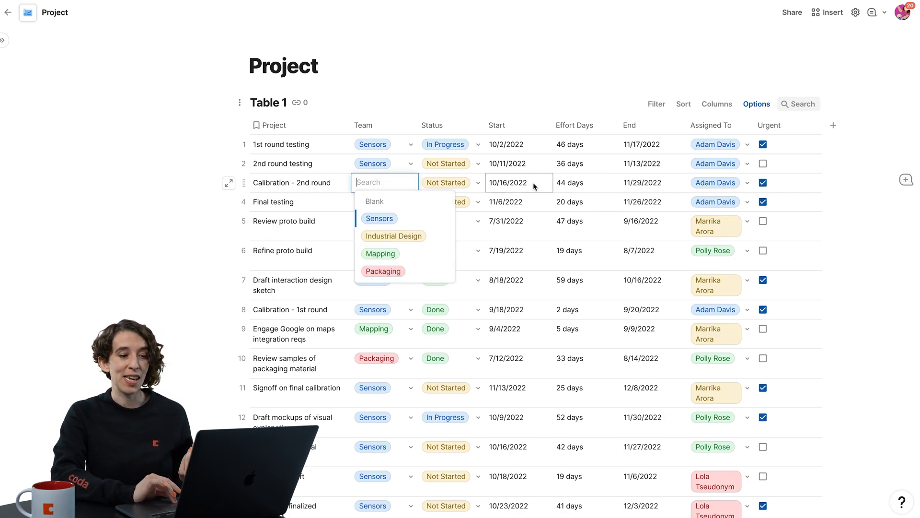
left_click(519, 182)
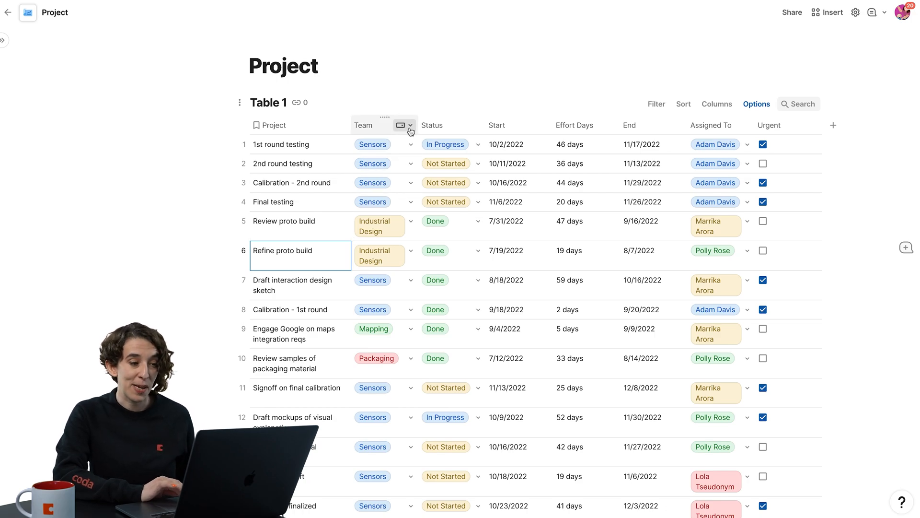
Recolour the Team list's Sensors option to purple via its column options
left_click(411, 125)
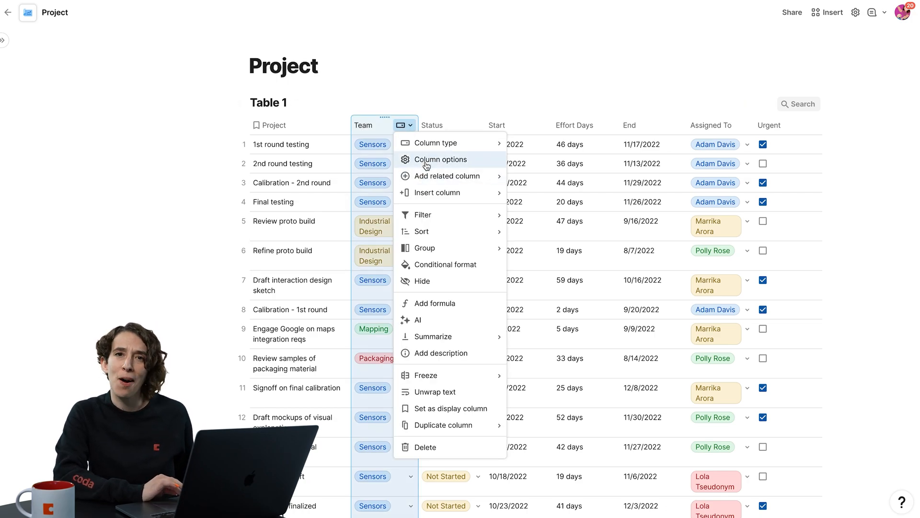
left_click(441, 159)
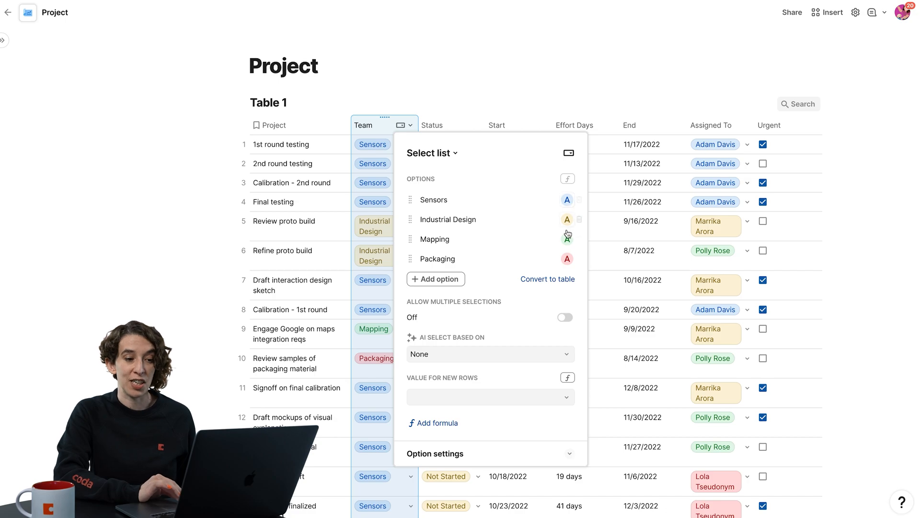
left_click(567, 199)
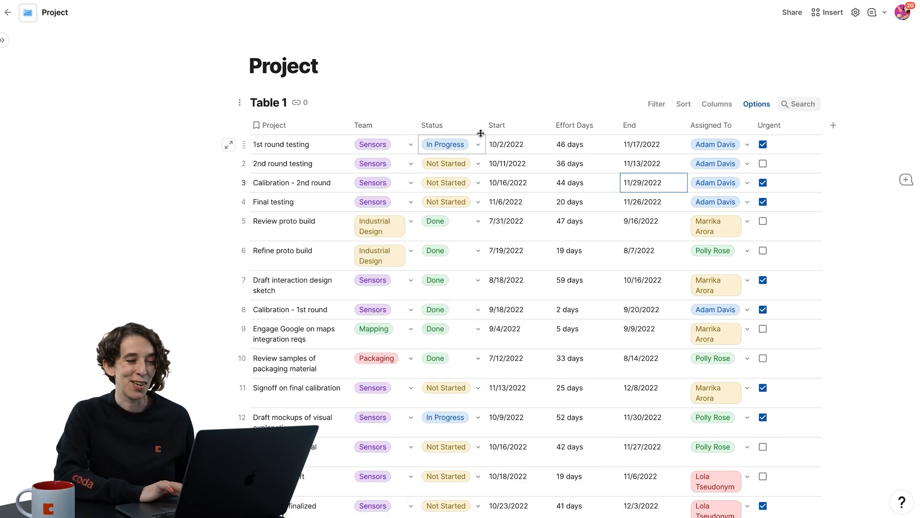
Recolour the Status list so In Progress is yellow and Not Started is gray
left_click(472, 124)
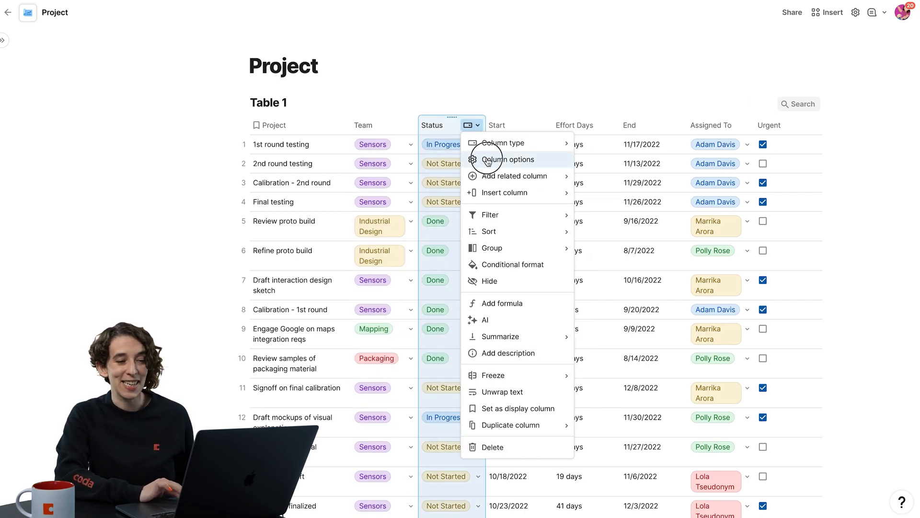
left_click(507, 159)
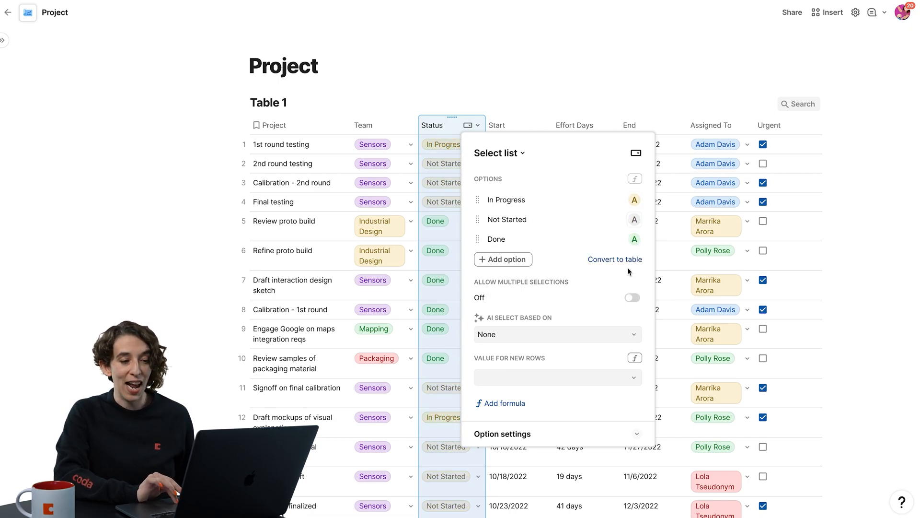
left_click(652, 220)
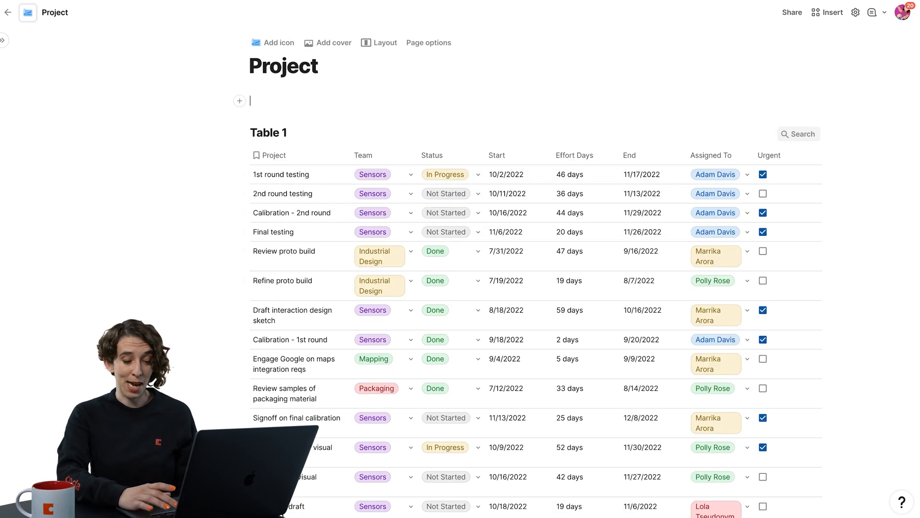
type("/cs")
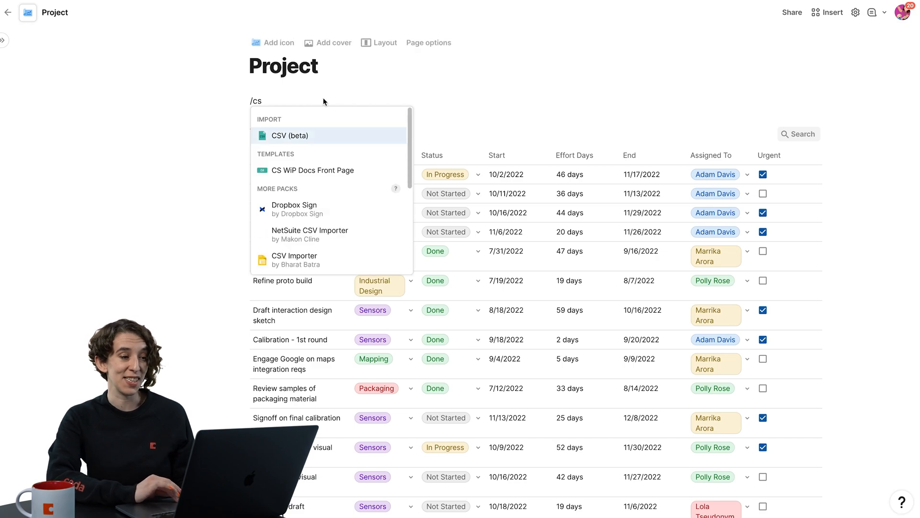
left_click(290, 135)
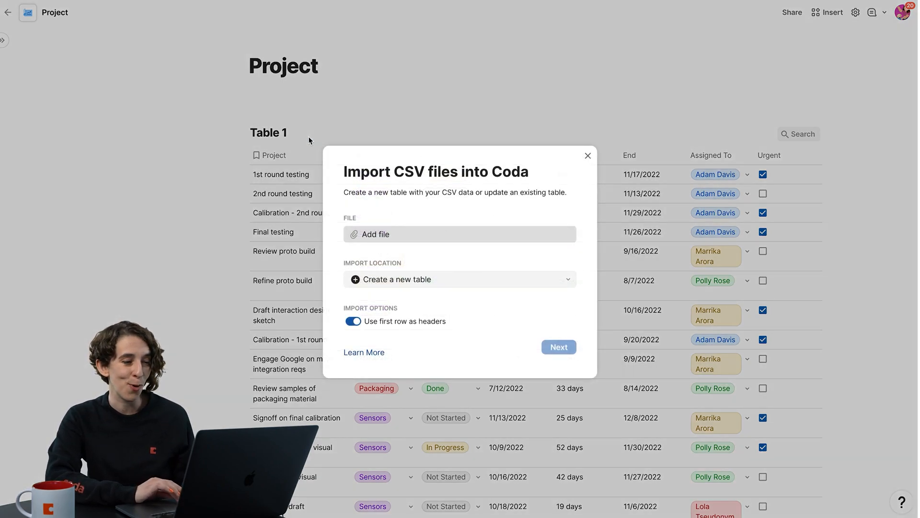
mouse_move(384, 262)
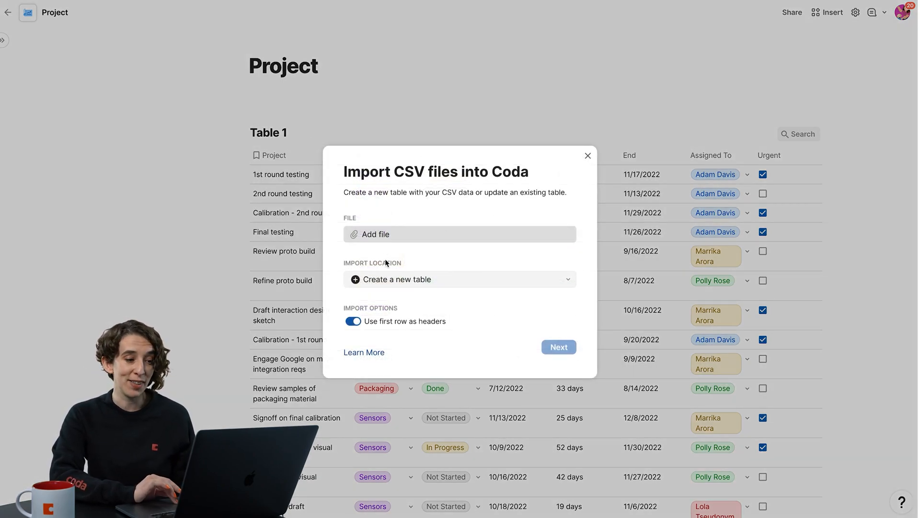
left_click(459, 279)
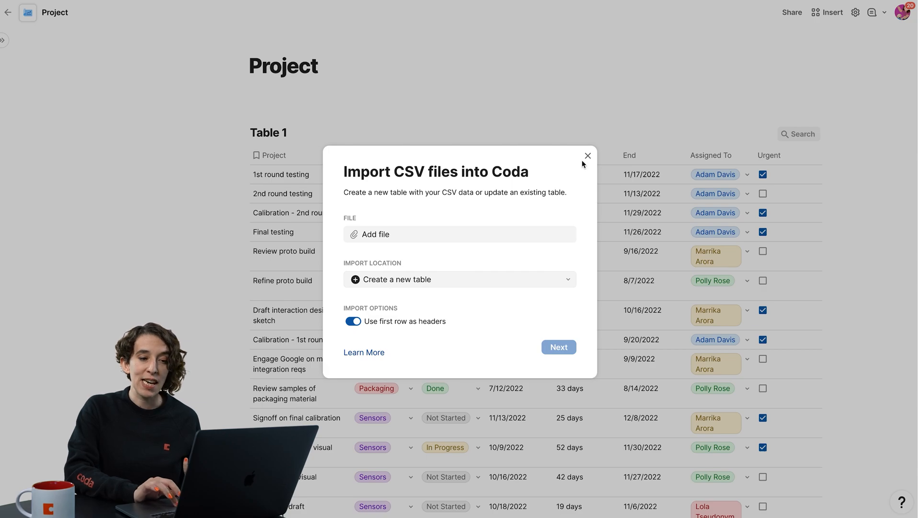
left_click(587, 155)
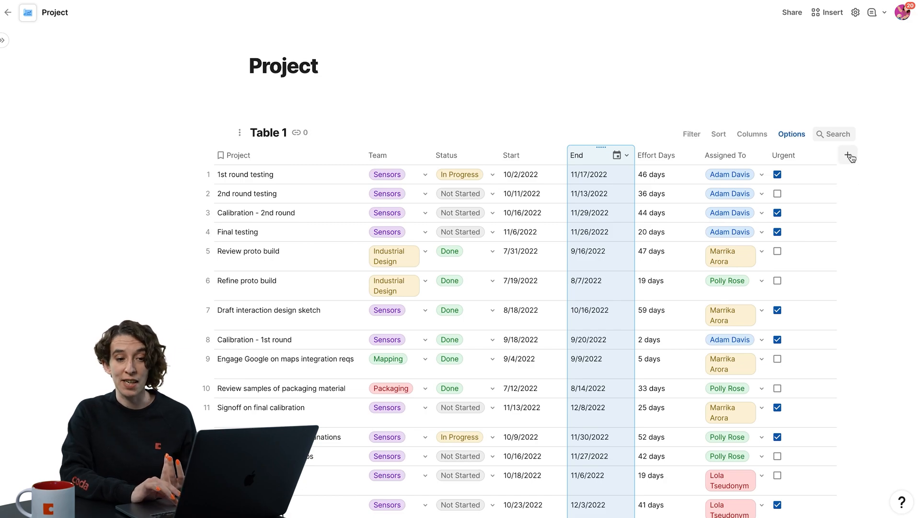
Add a new empty Column 9 to the Project table and bring up Table 1's options
left_click(849, 157)
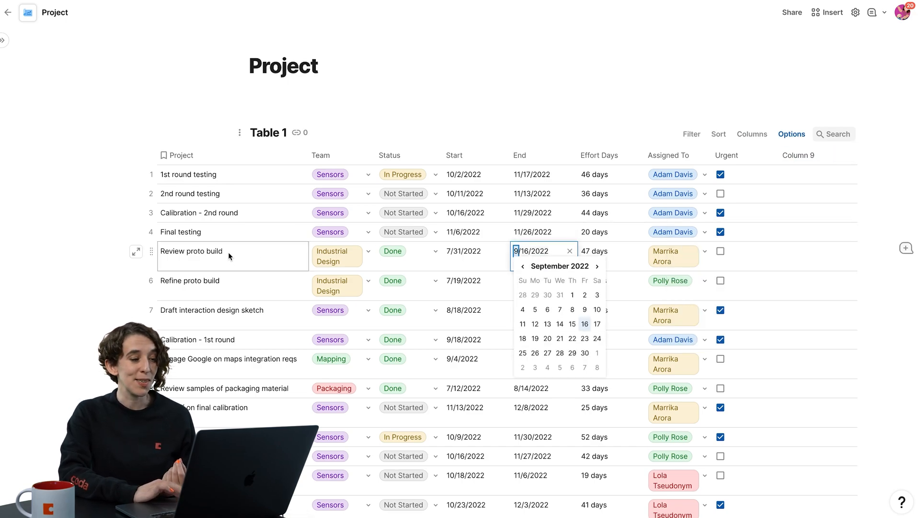
scroll("down", 3)
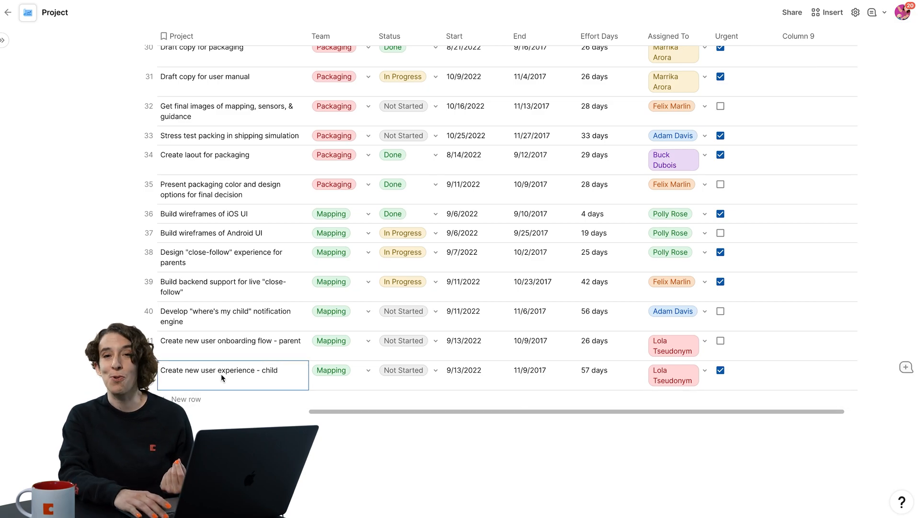
left_click(185, 399)
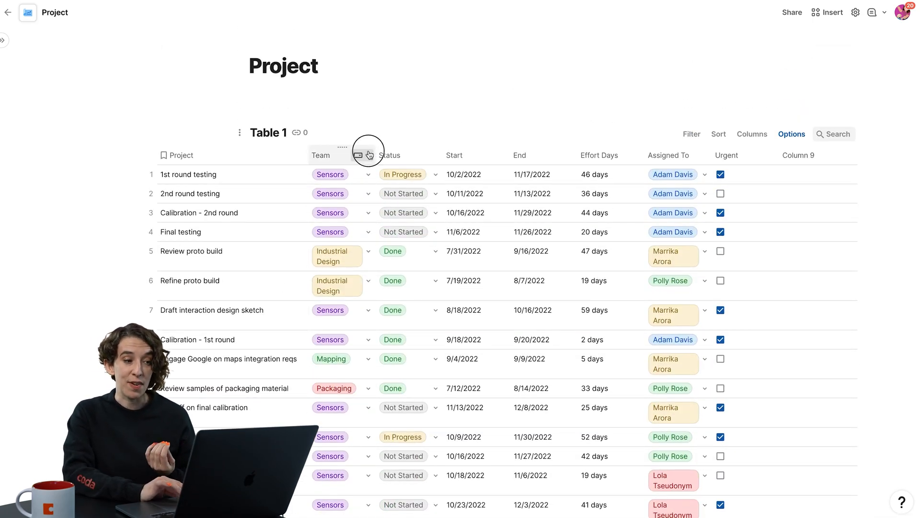
left_click(369, 156)
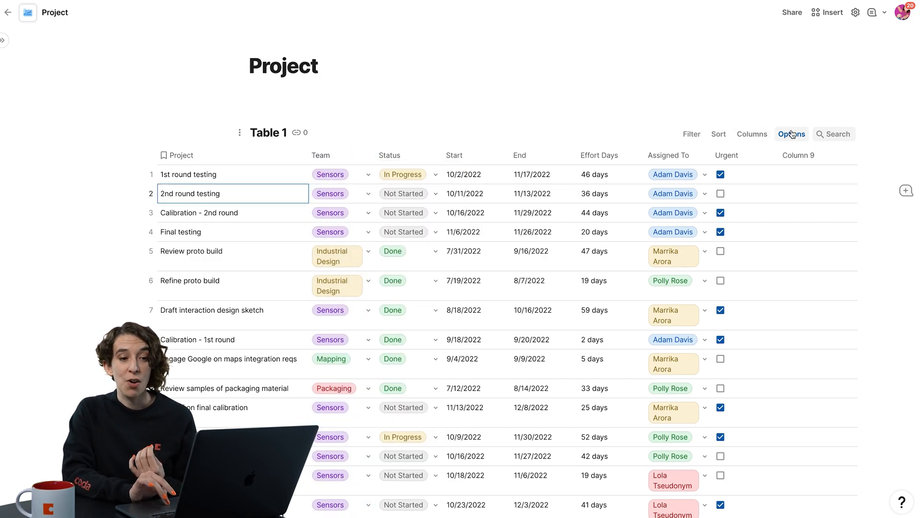
mouse_move(791, 134)
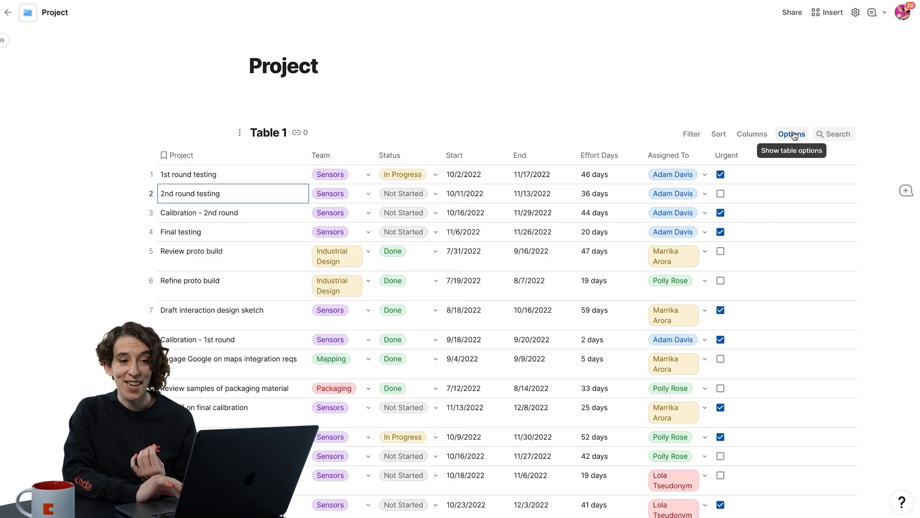
left_click(791, 134)
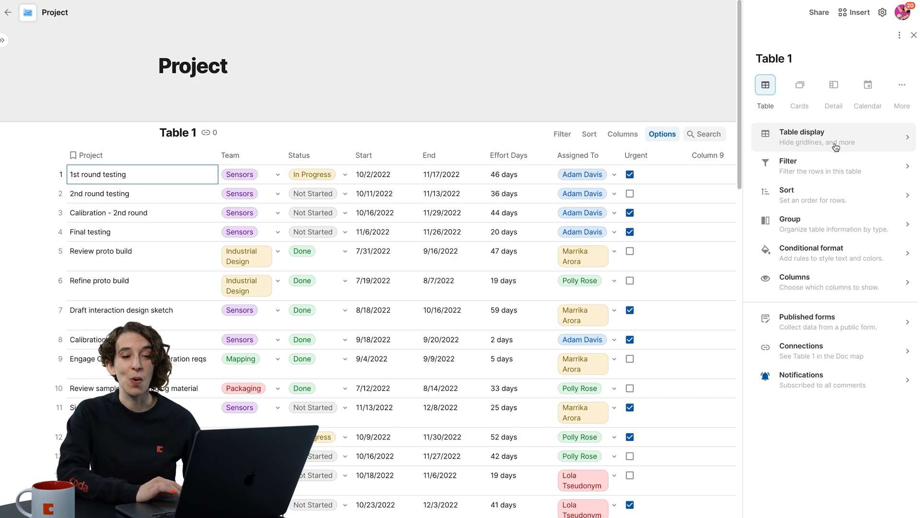
Switch Show gridlines off in Table display and close the options panel
left_click(822, 137)
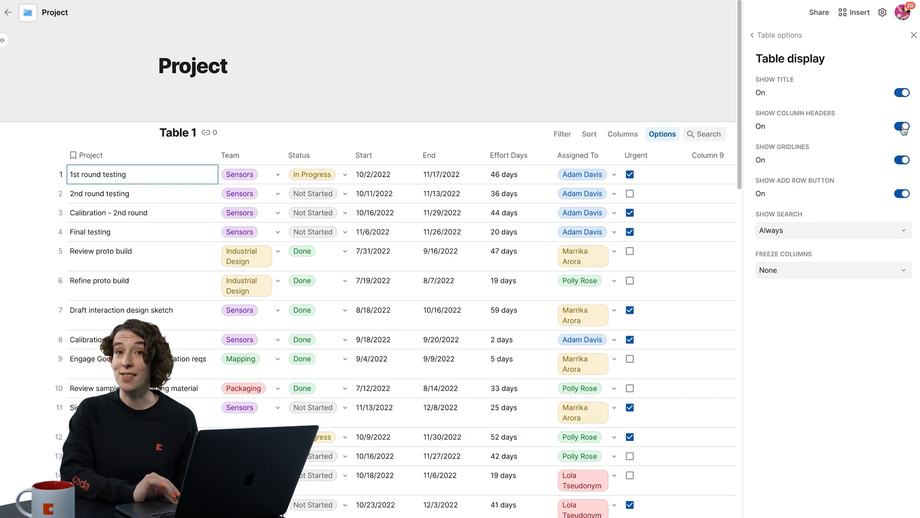
left_click(902, 160)
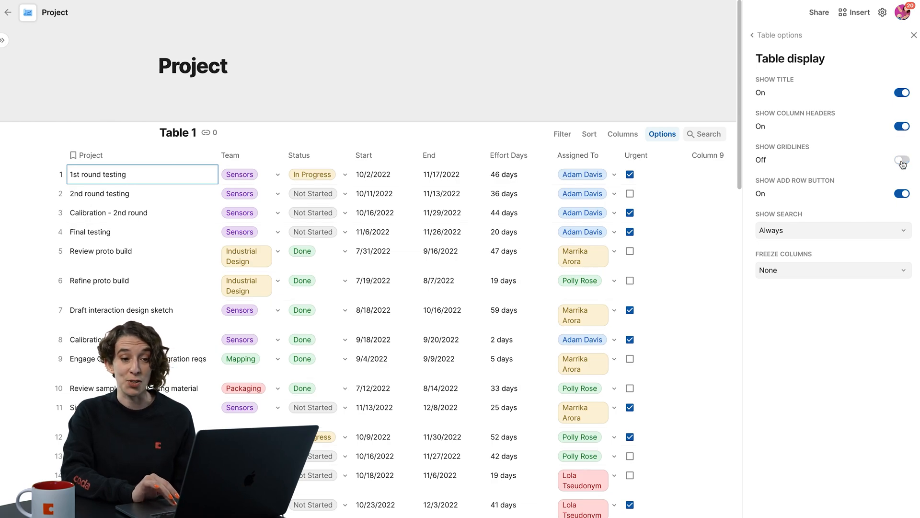
left_click(753, 36)
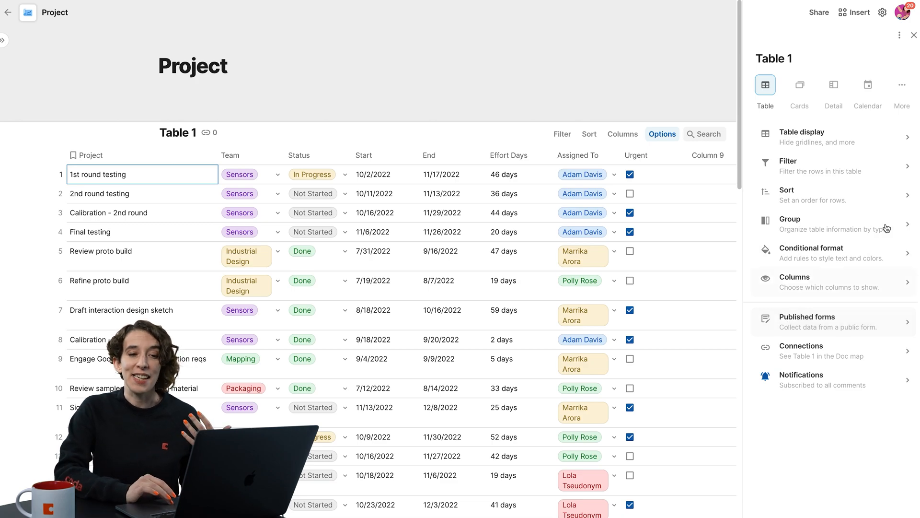
left_click(914, 35)
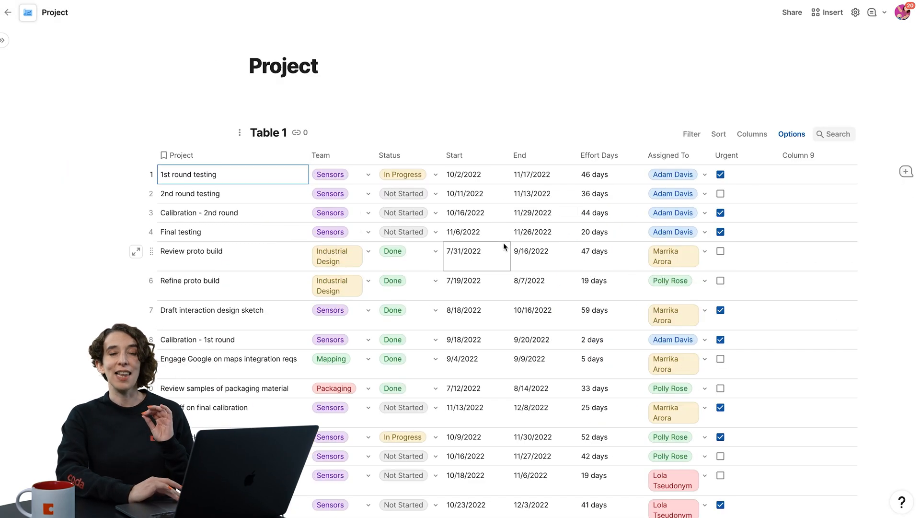